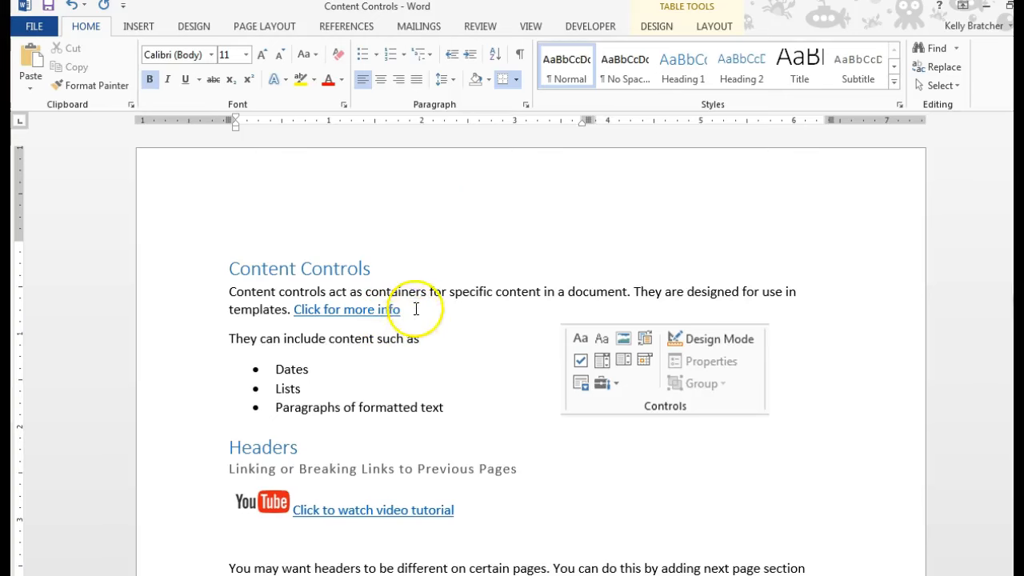
pyautogui.moveTo(541, 302)
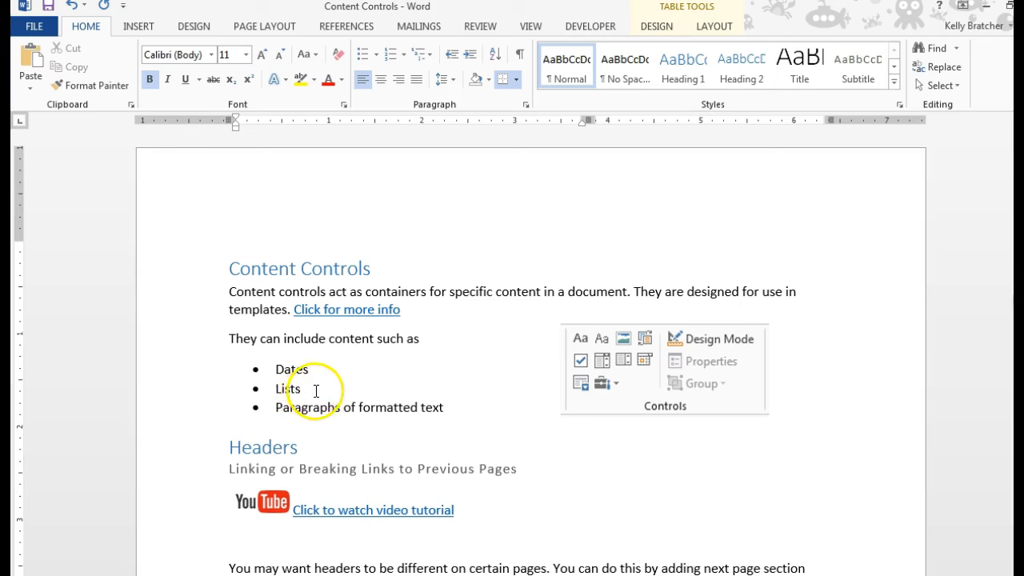
pyautogui.moveTo(413, 403)
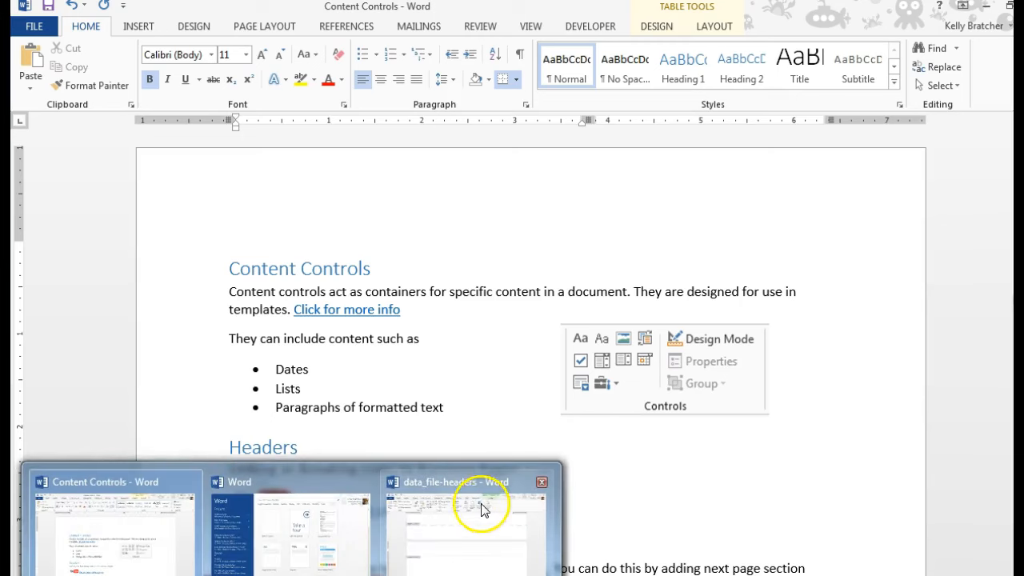
# Switch to data_file-headers and confirm in Customize Ribbon that the Developer tab is enabled
pyautogui.click(483, 520)
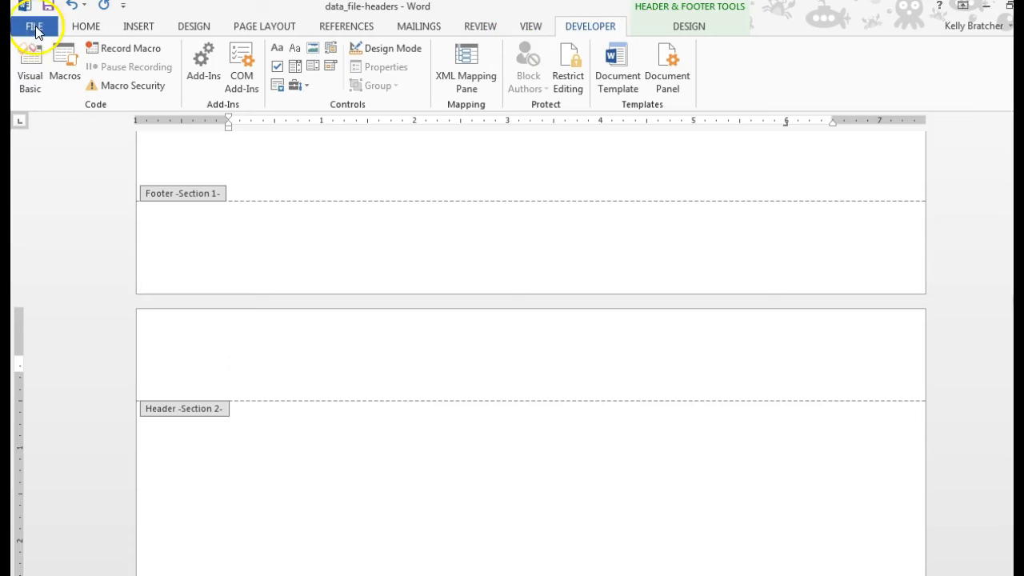
pyautogui.click(34, 26)
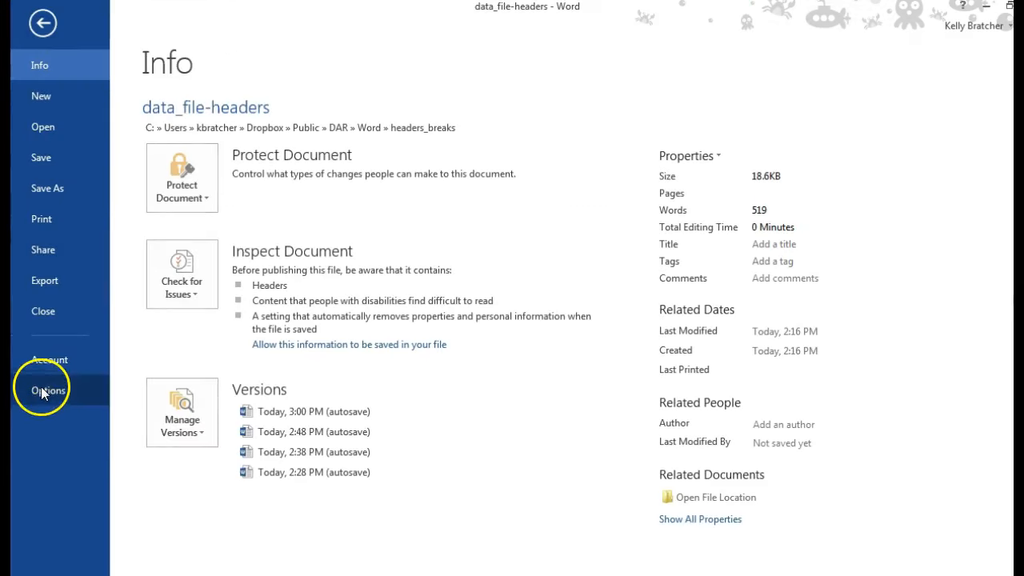
pyautogui.click(47, 386)
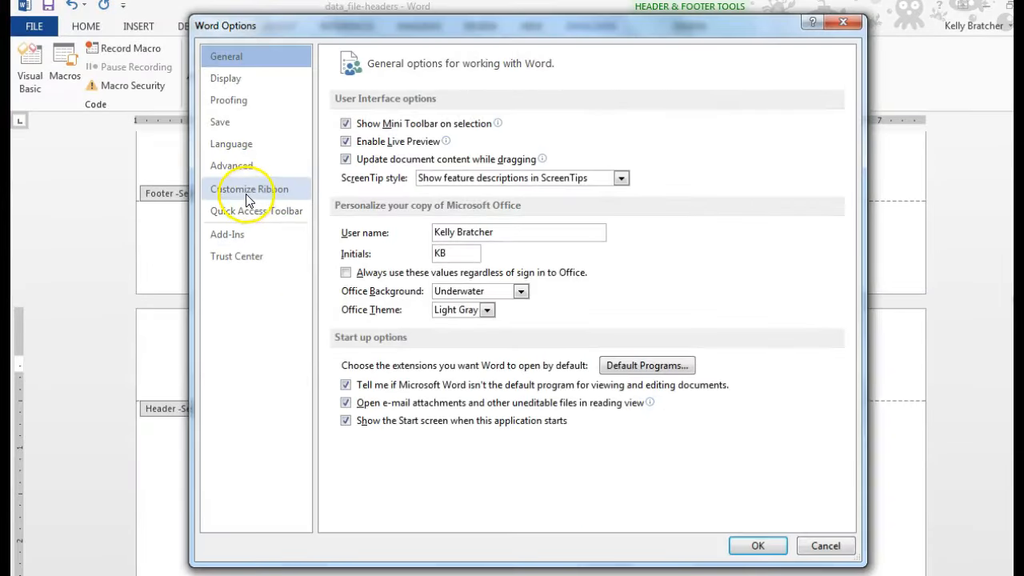
pyautogui.click(250, 189)
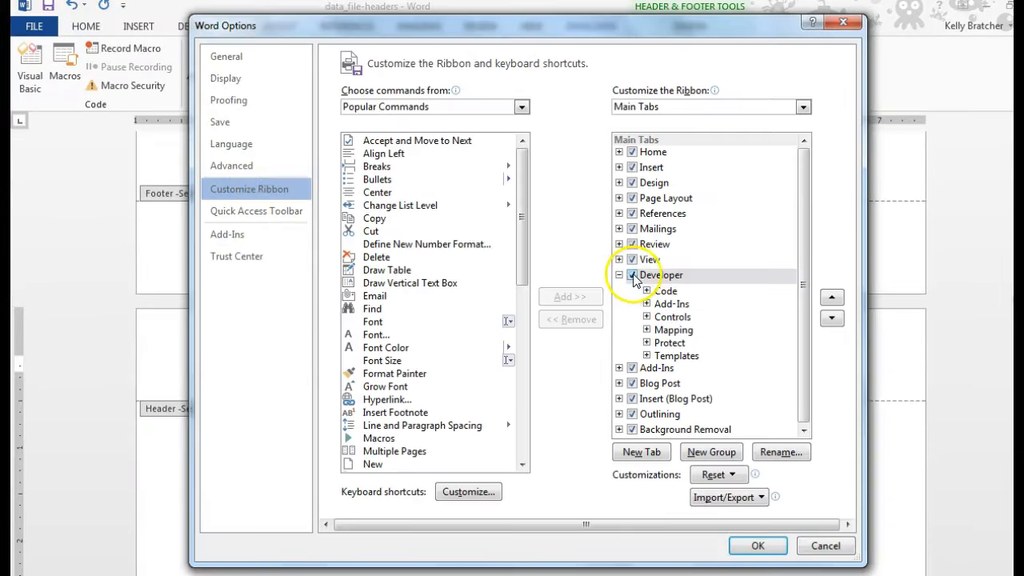
pyautogui.click(758, 545)
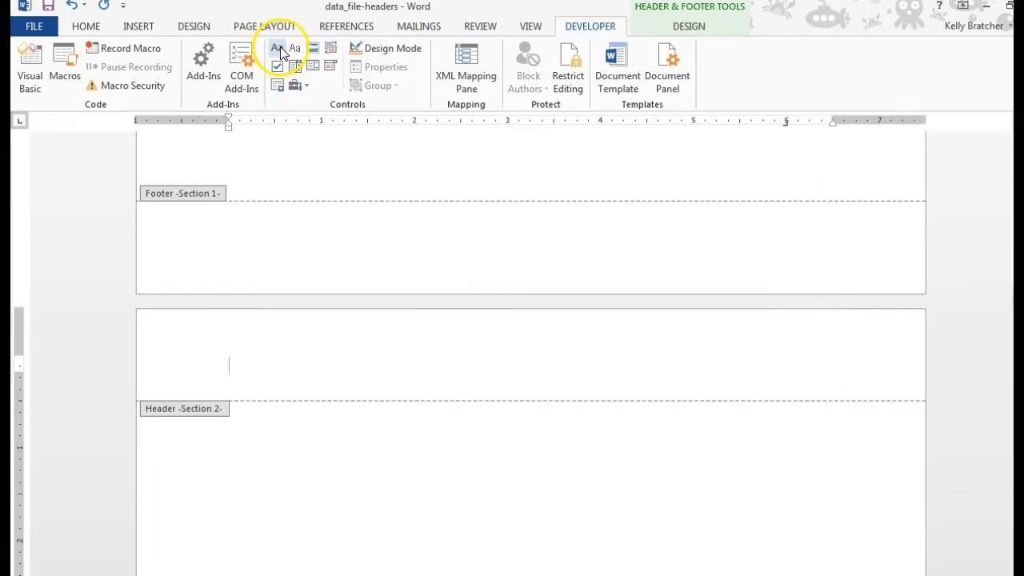
pyautogui.moveTo(277, 48)
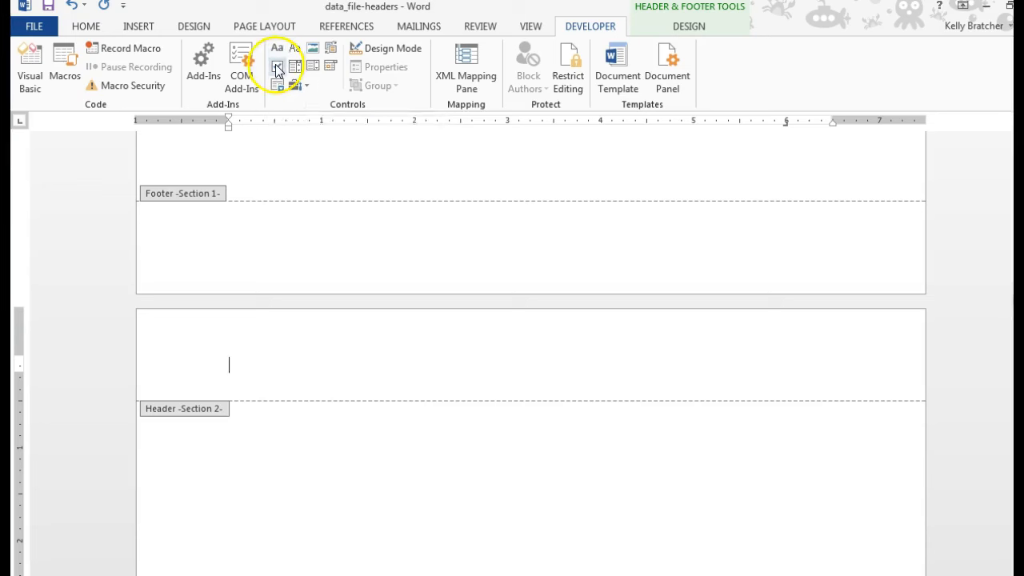
pyautogui.click(279, 67)
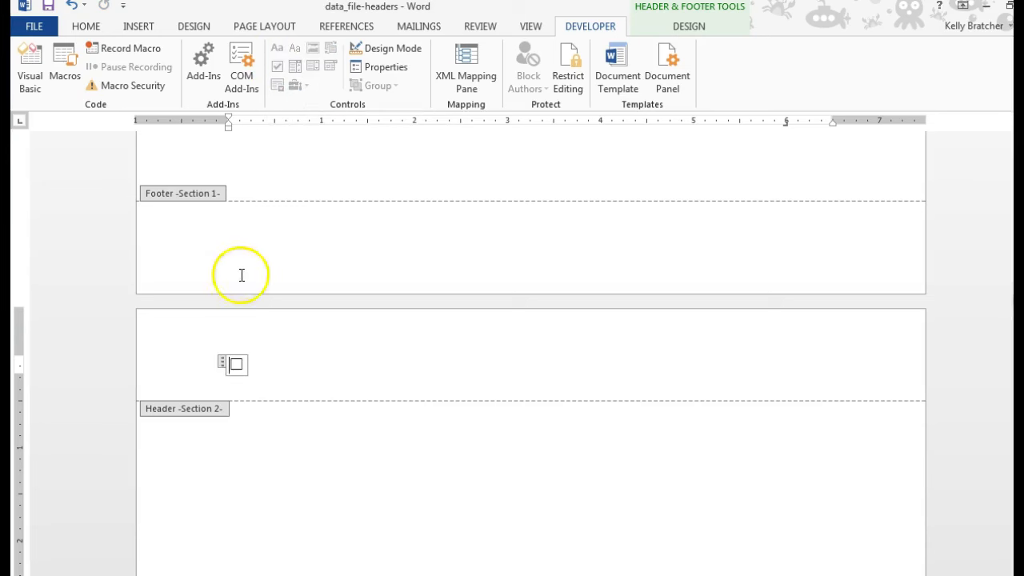
pyautogui.moveTo(622, 431)
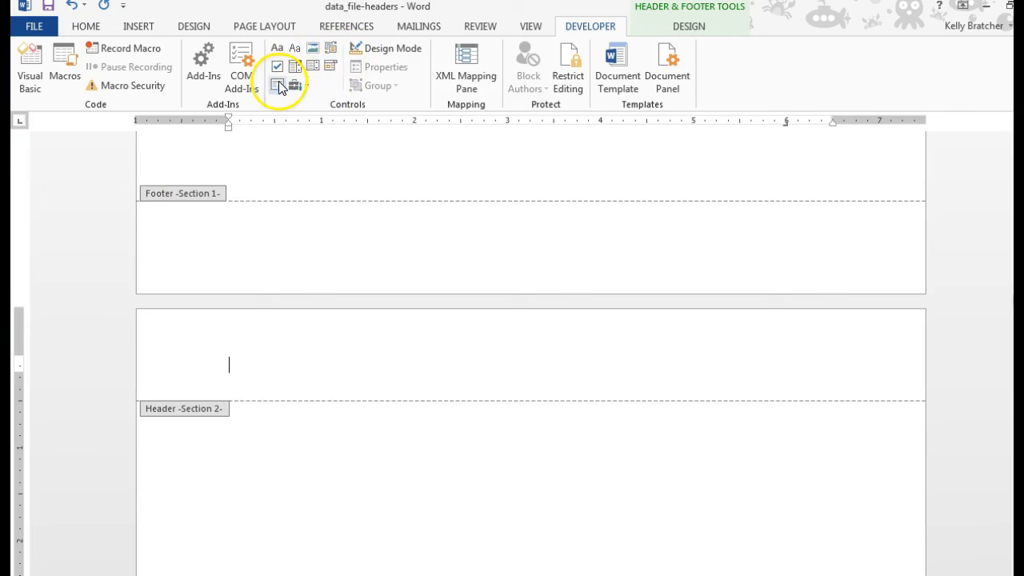
pyautogui.moveTo(313, 48)
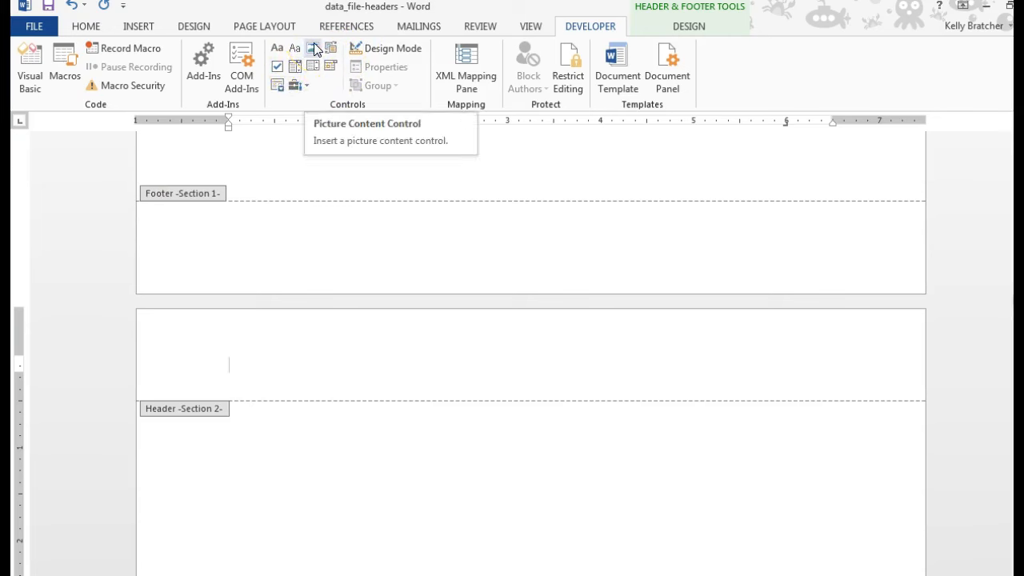
pyautogui.moveTo(331, 52)
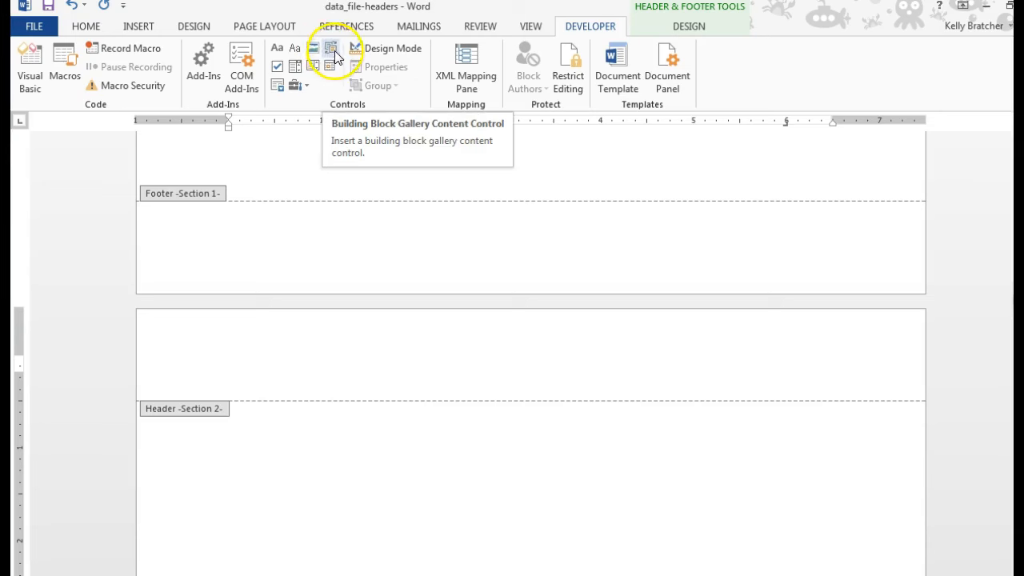
pyautogui.moveTo(330, 52)
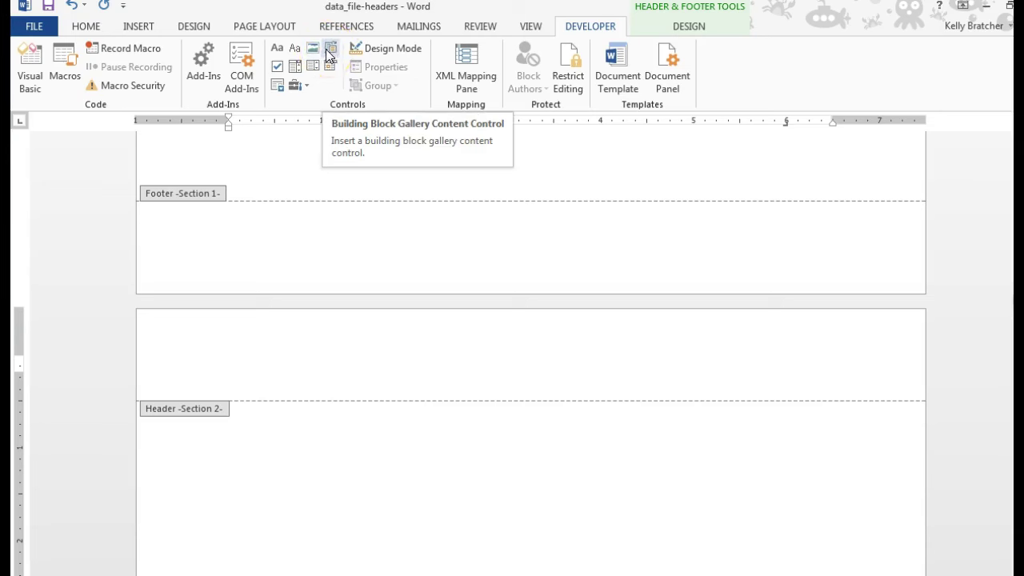
# Insert a Building Block Gallery content control at the cursor in the Section 2 header
pyautogui.click(228, 364)
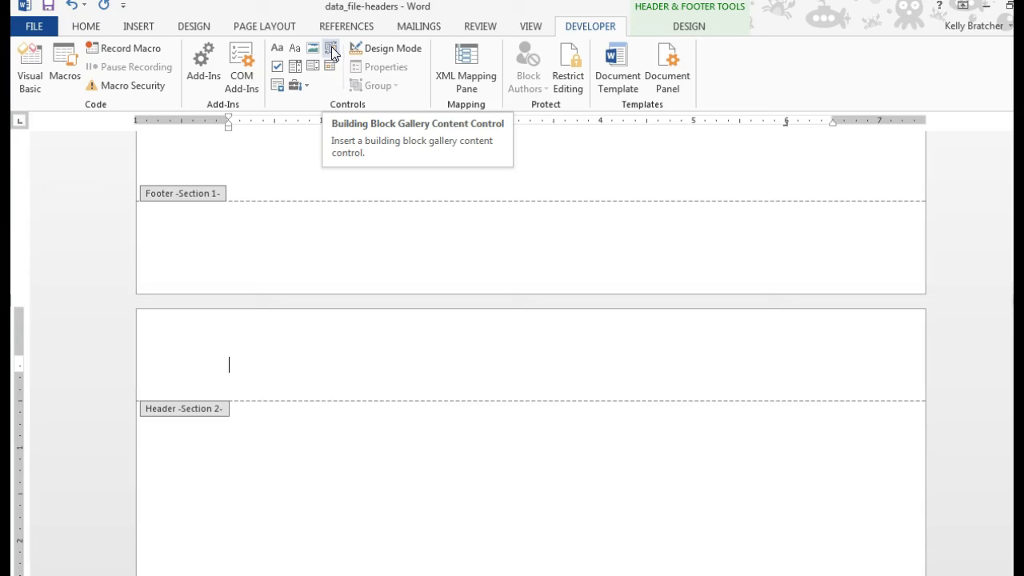
pyautogui.click(333, 48)
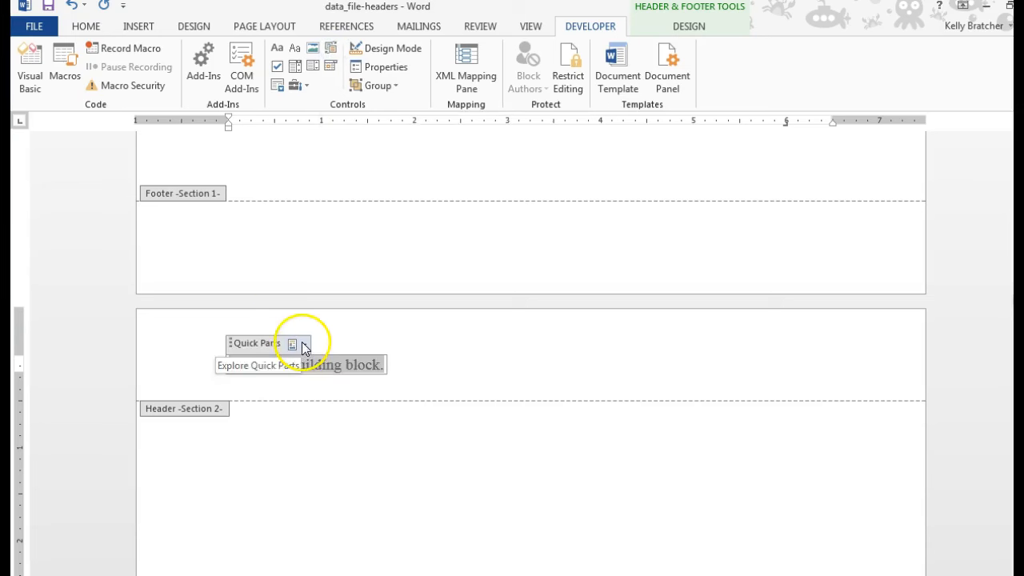
# Choose the USA Health logo building block from the control's gallery and select the control
pyautogui.click(291, 342)
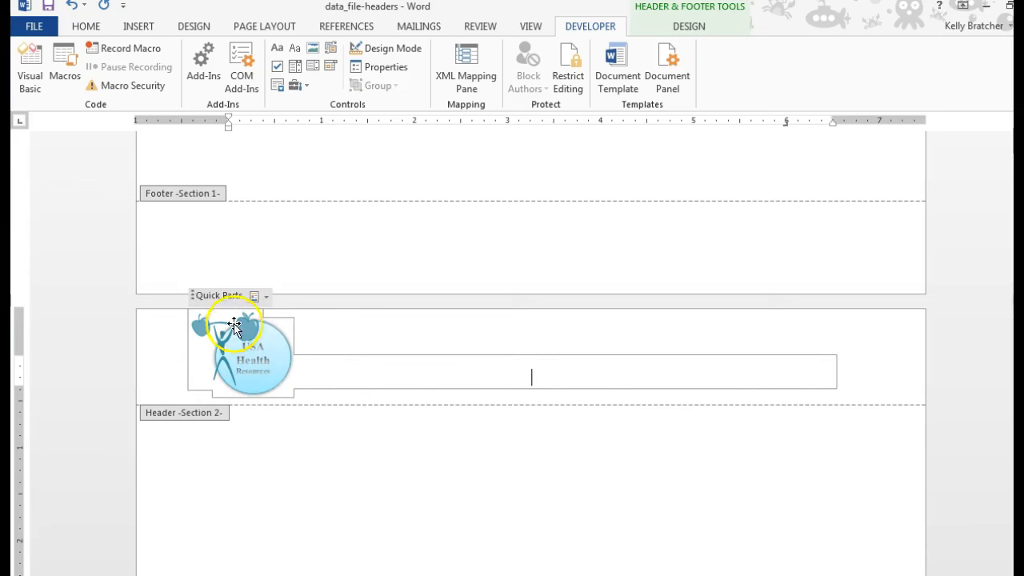
pyautogui.moveTo(198, 310)
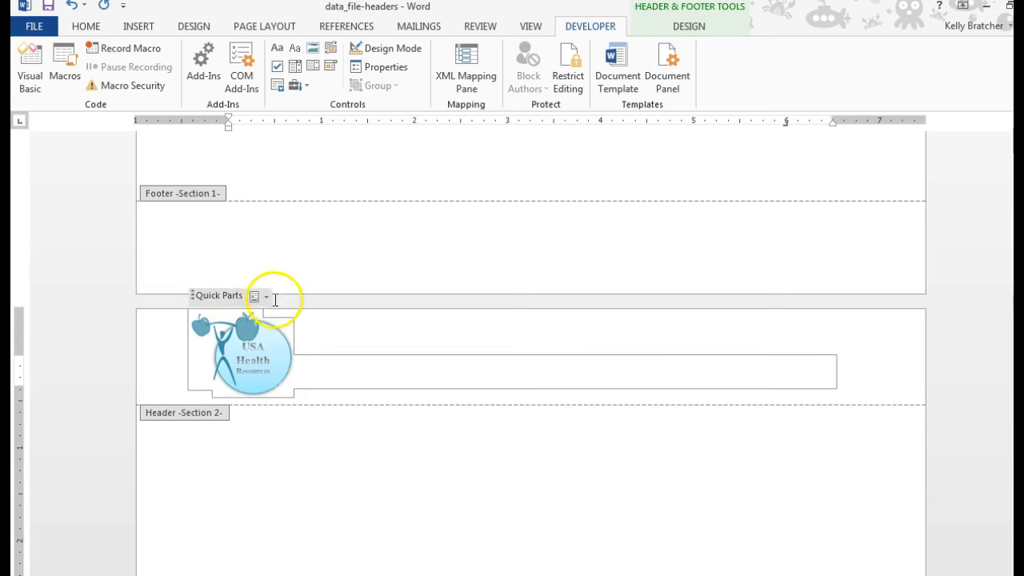
pyautogui.moveTo(224, 294)
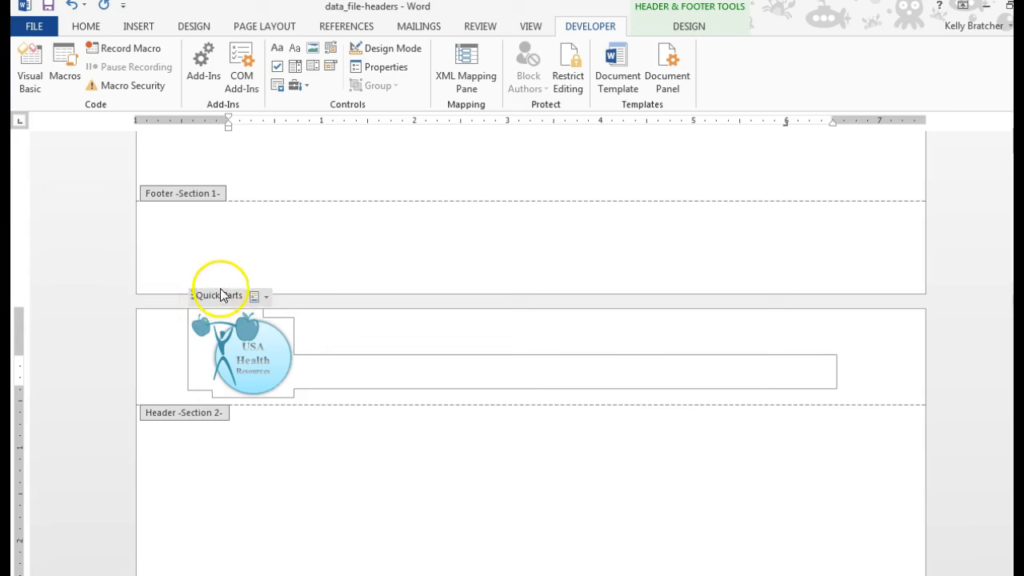
pyautogui.click(252, 360)
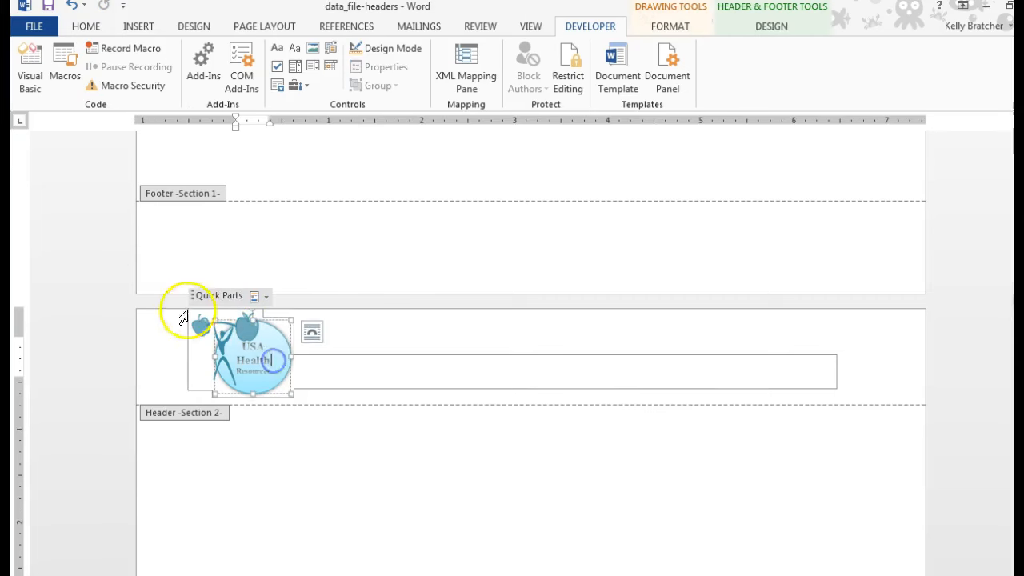